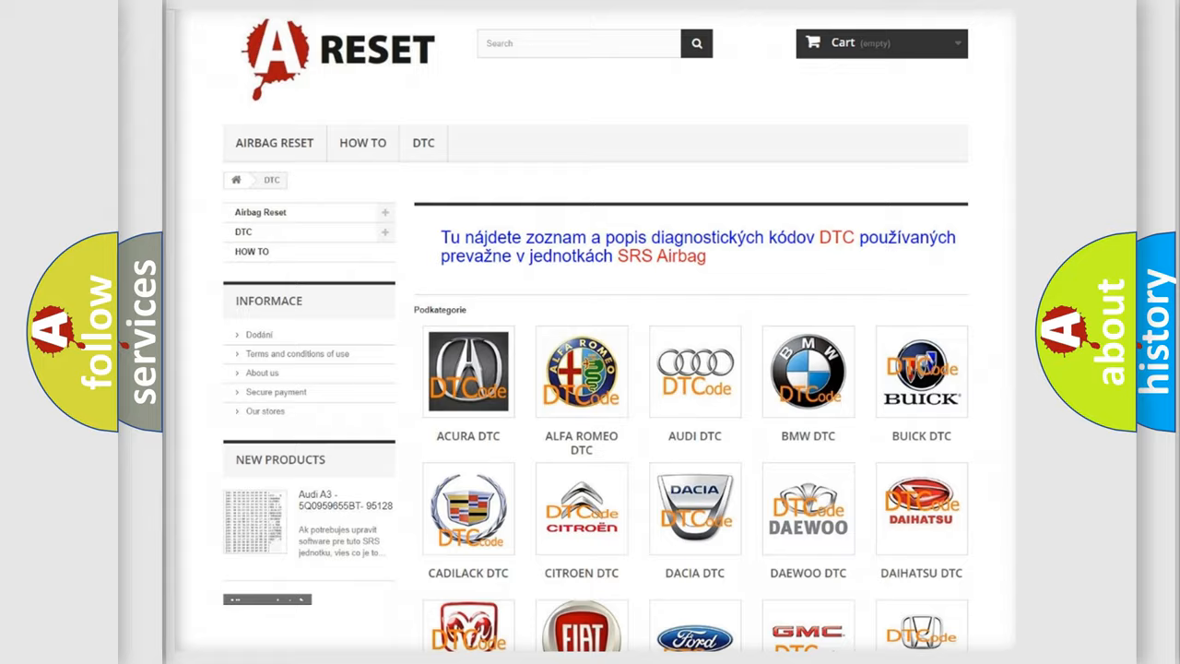
Step: Show the Fiat DTC subcategory and browse its airbag diagnostic codes from B000111 onward
{"action": "scroll", "scroll_direction": "down", "scroll_amount": 3}
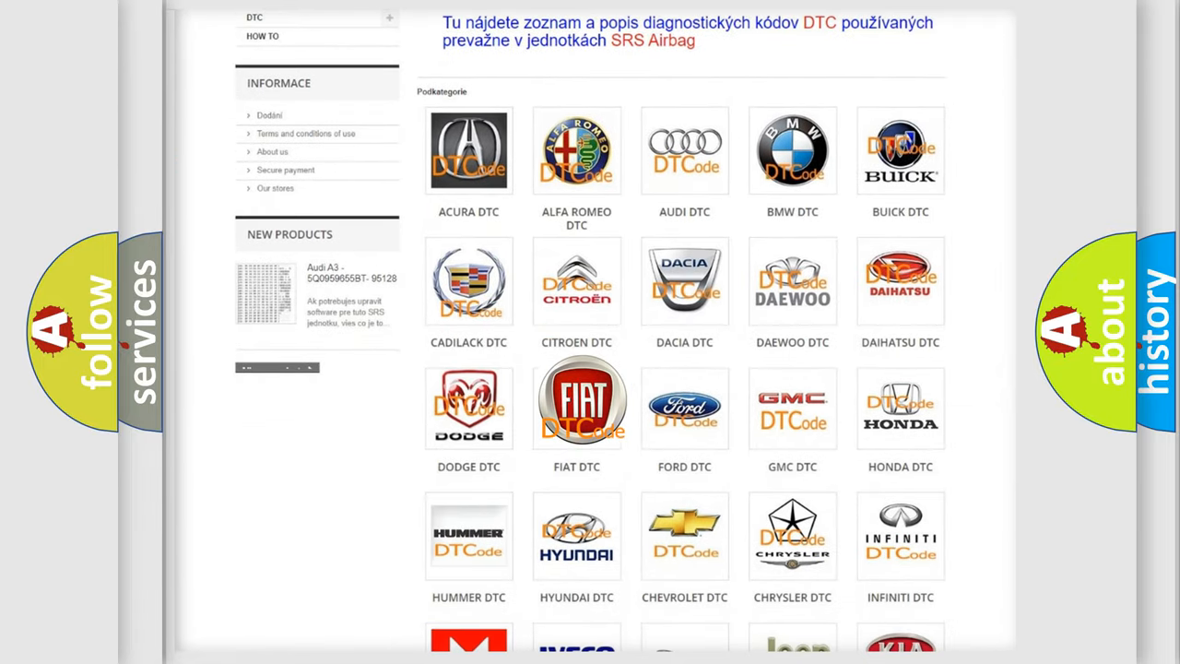
{"action": "left_click", "coordinate": [575, 402]}
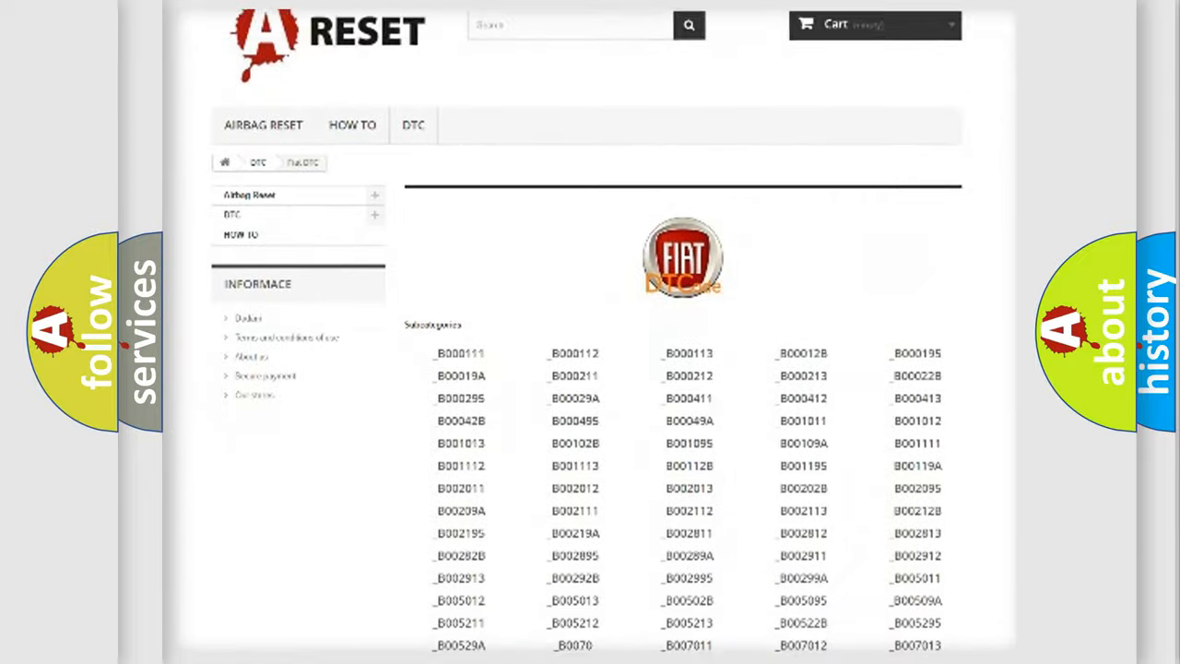
{"action": "scroll", "scroll_direction": "down", "scroll_amount": 3}
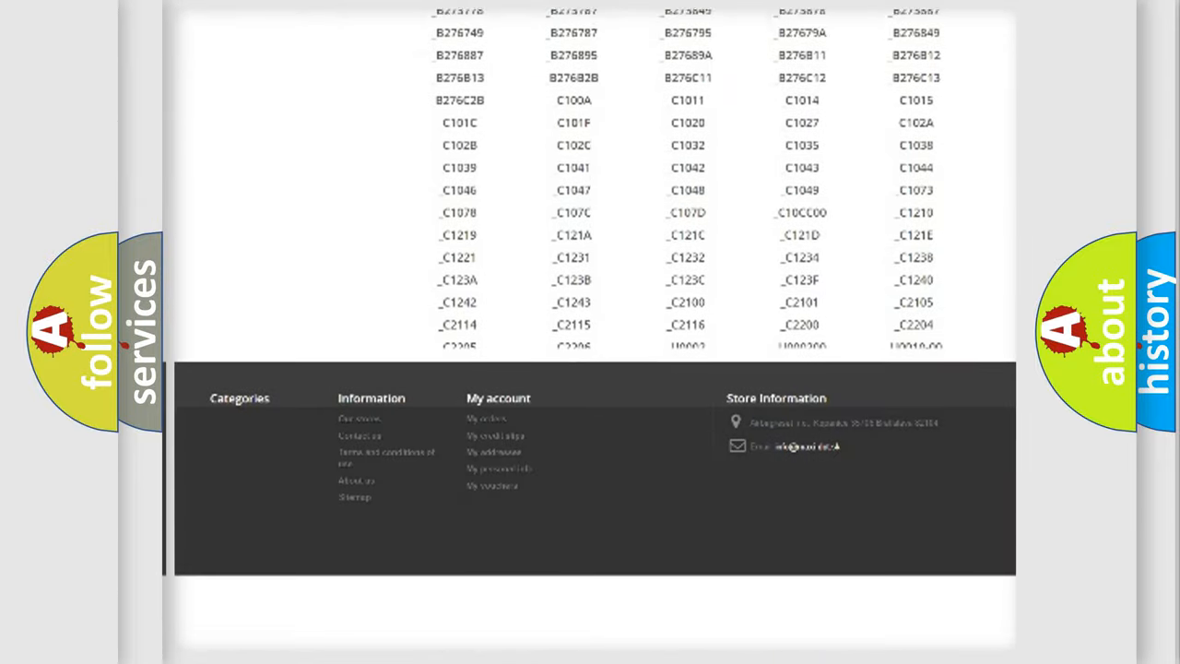
{"action": "scroll", "scroll_direction": "down", "scroll_amount": 3}
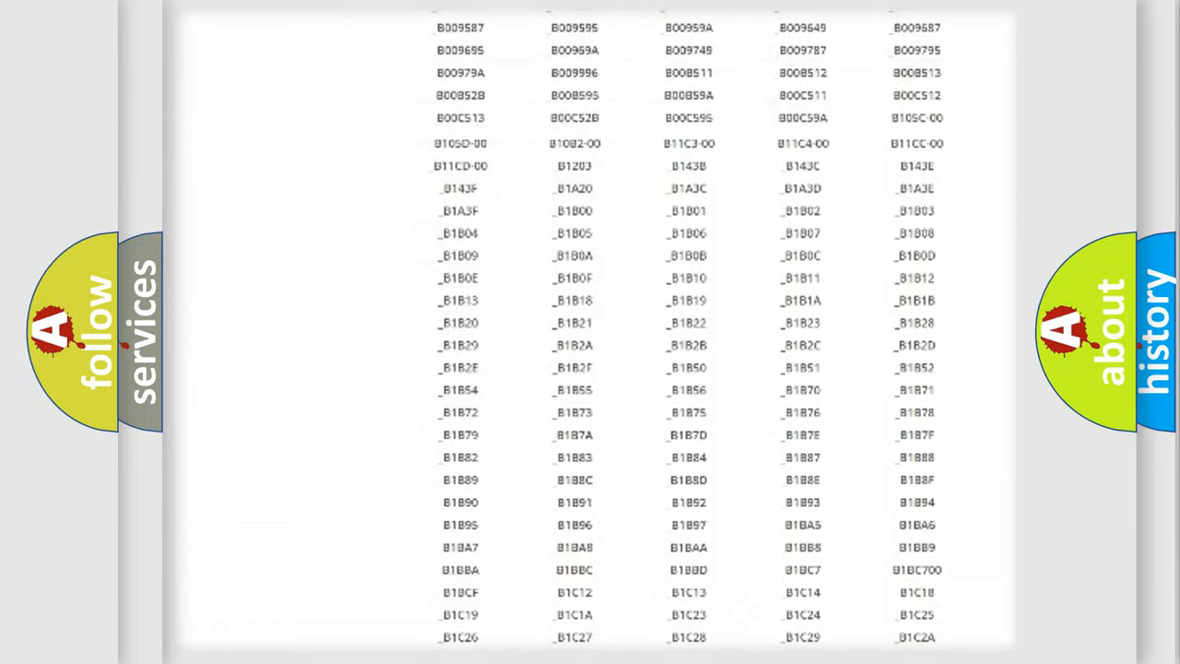
{"action": "scroll", "scroll_direction": "up", "scroll_amount": 3}
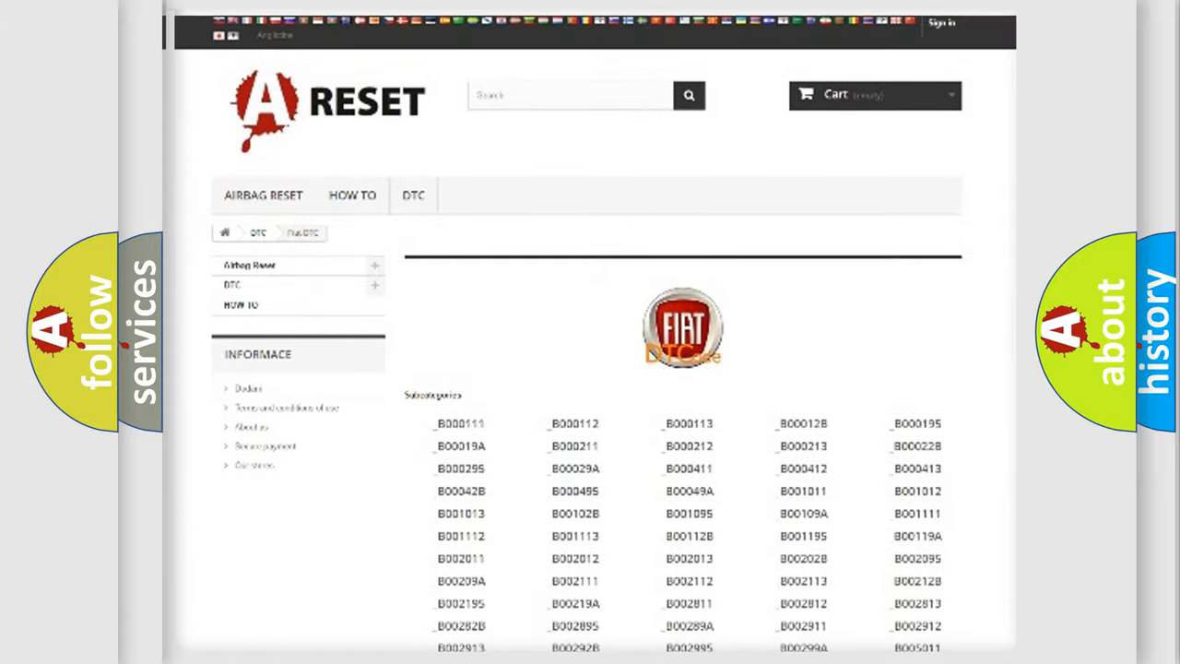